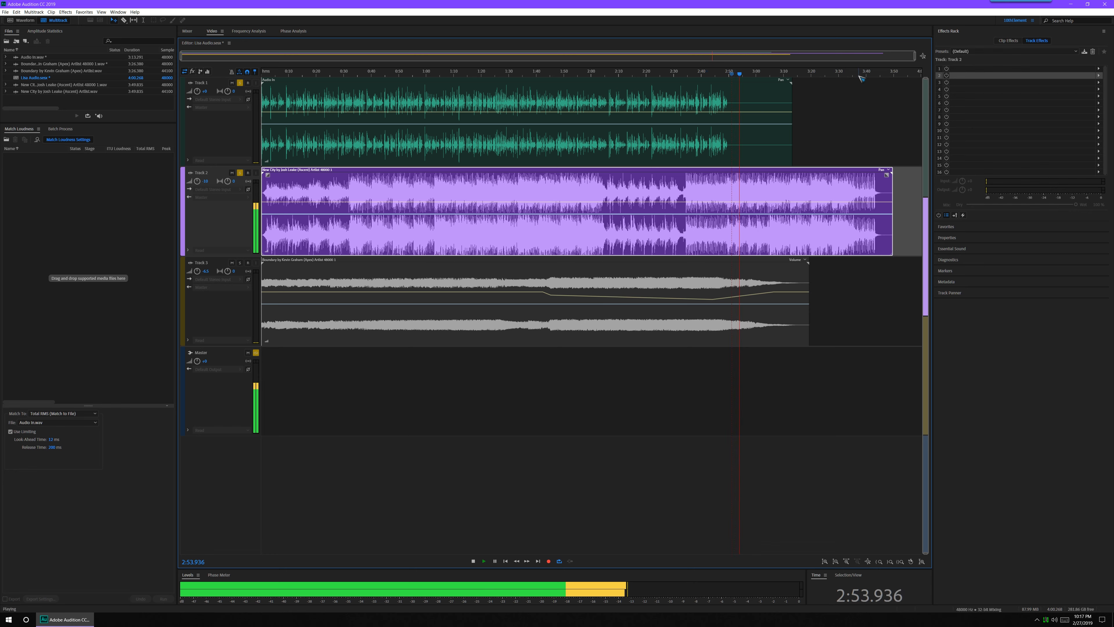
Preview the trimmed Track 2 music by playing and stopping sections around 1:43 and 2:00.
click(472, 561)
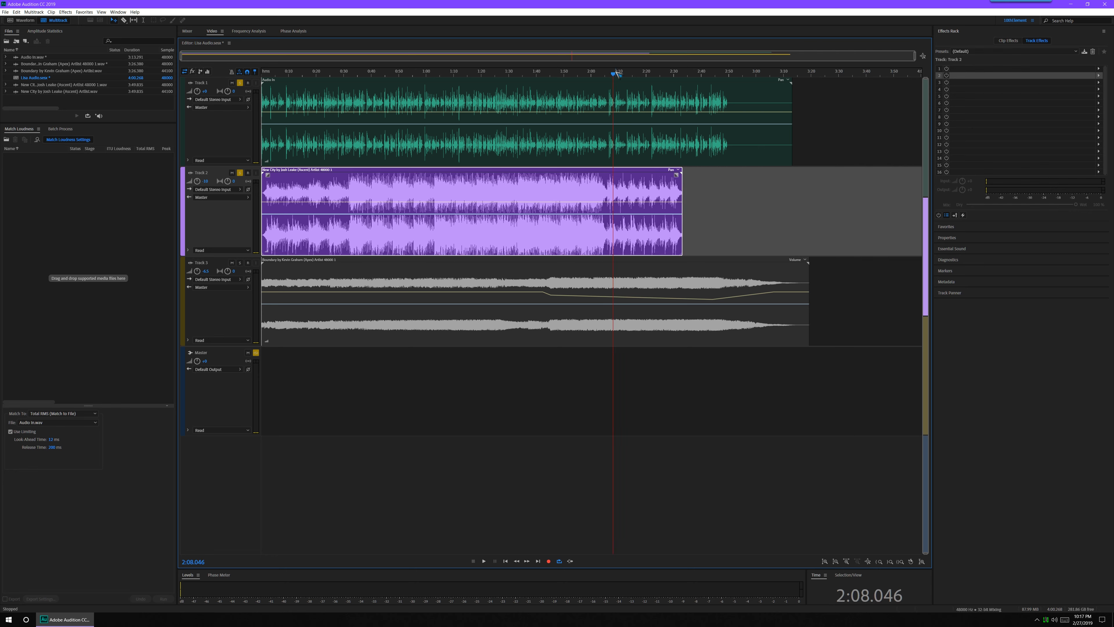
click(484, 560)
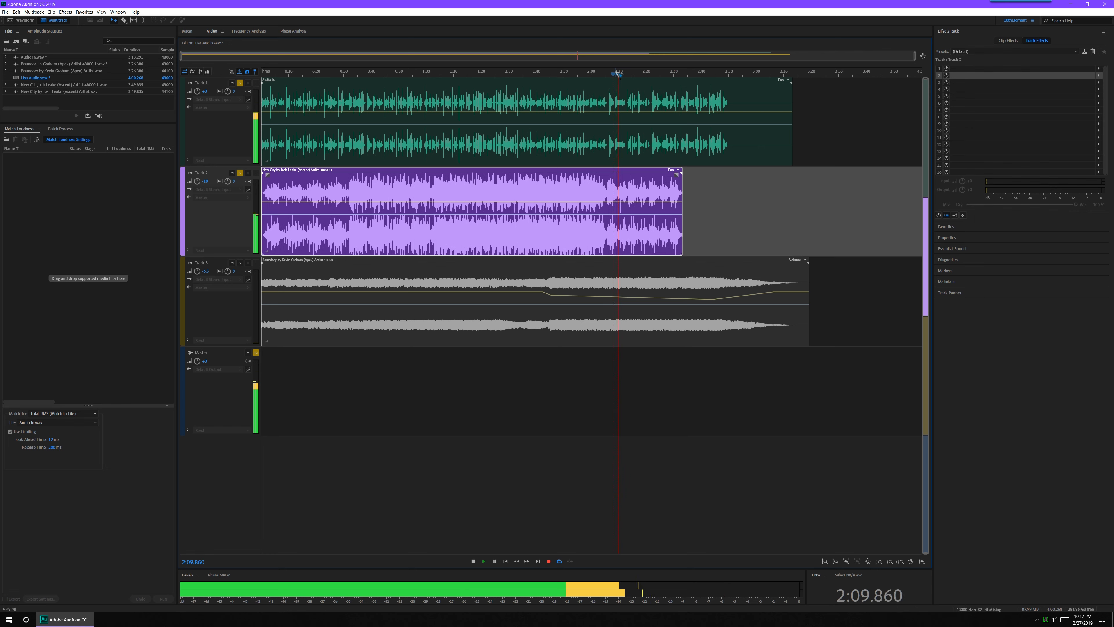
click(472, 561)
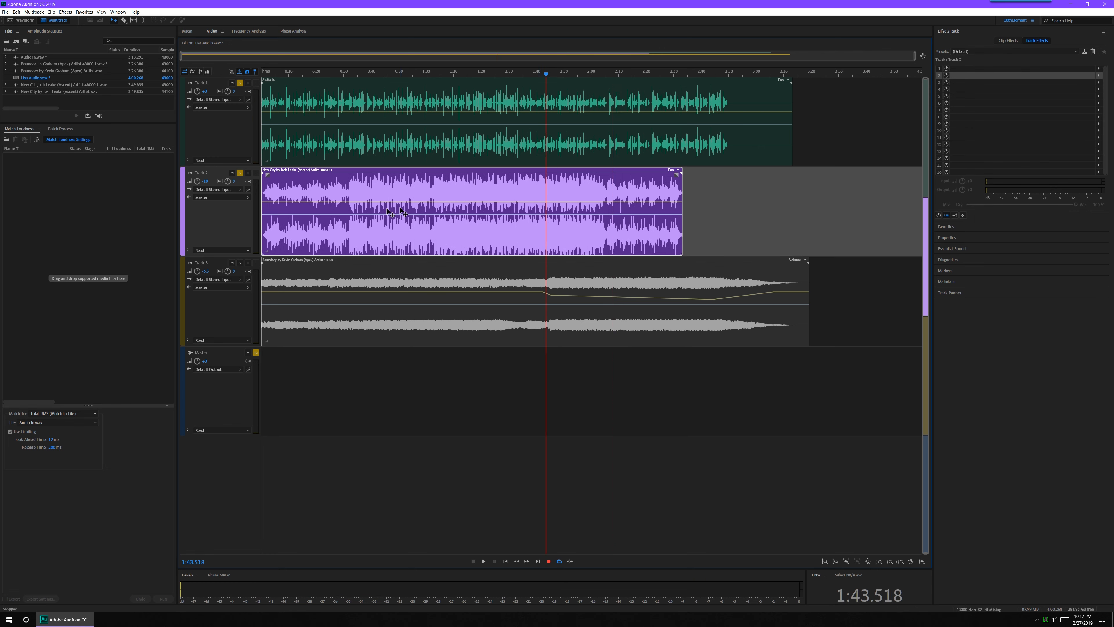
click(484, 560)
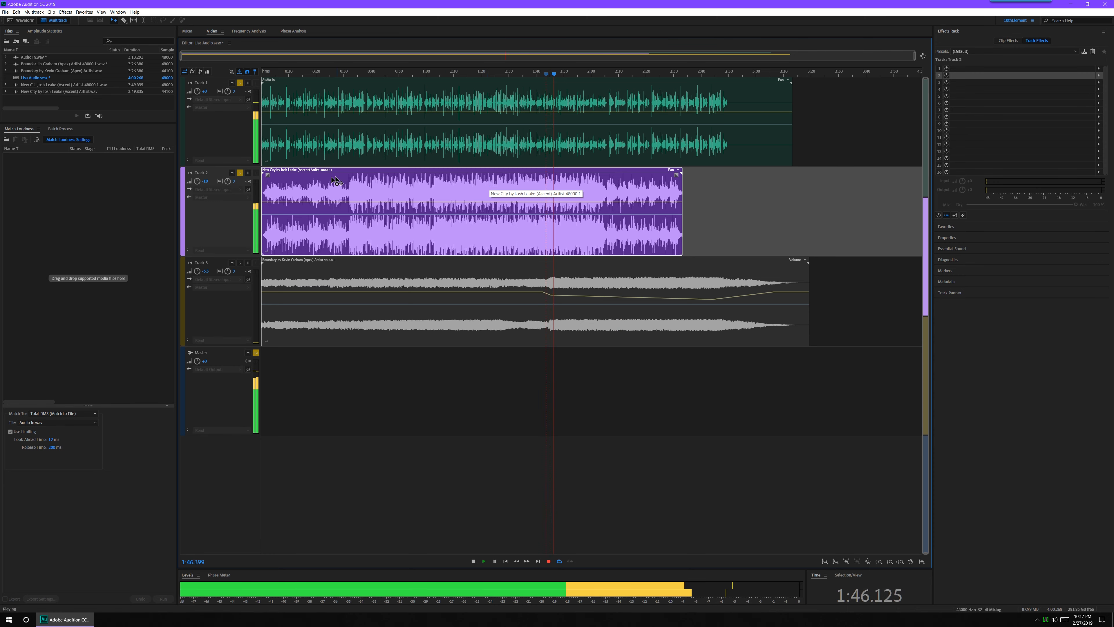
click(472, 560)
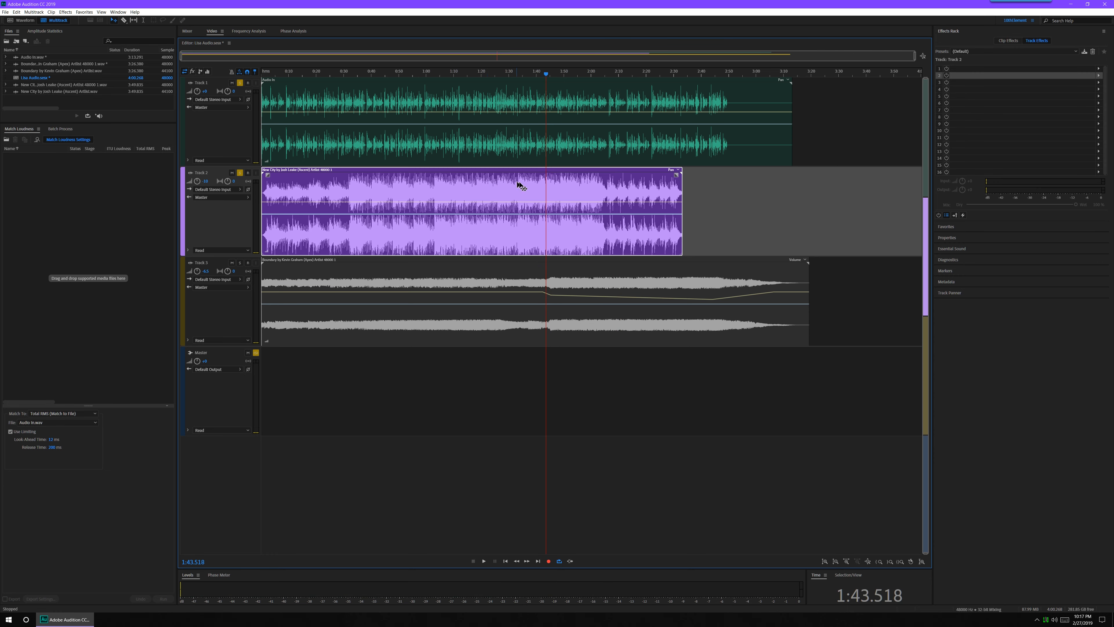
mouse_move(620, 142)
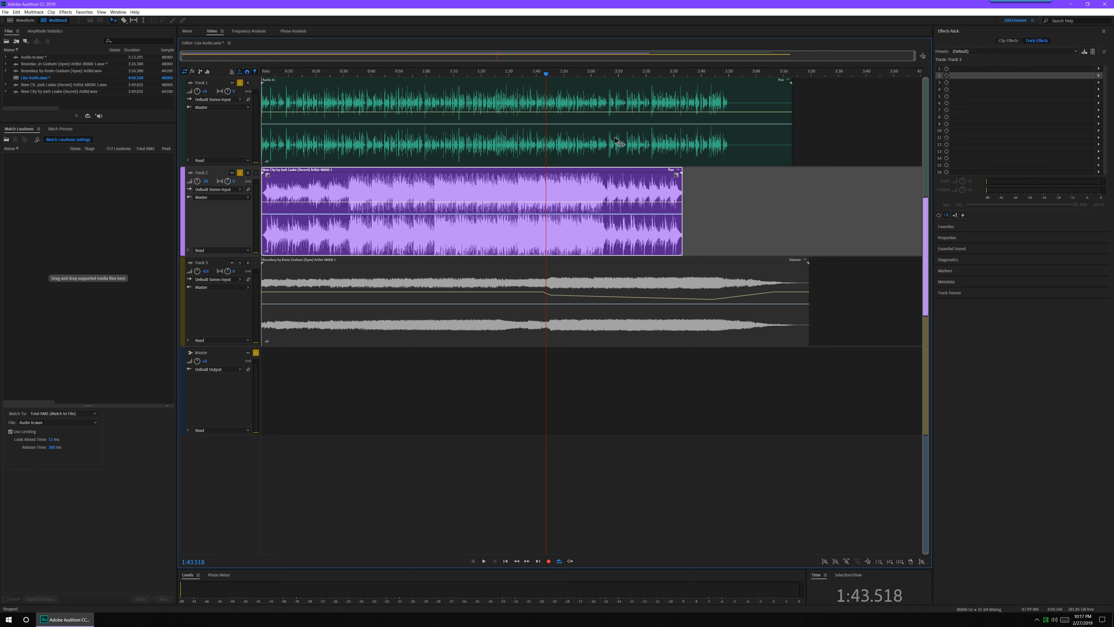
mouse_move(675, 192)
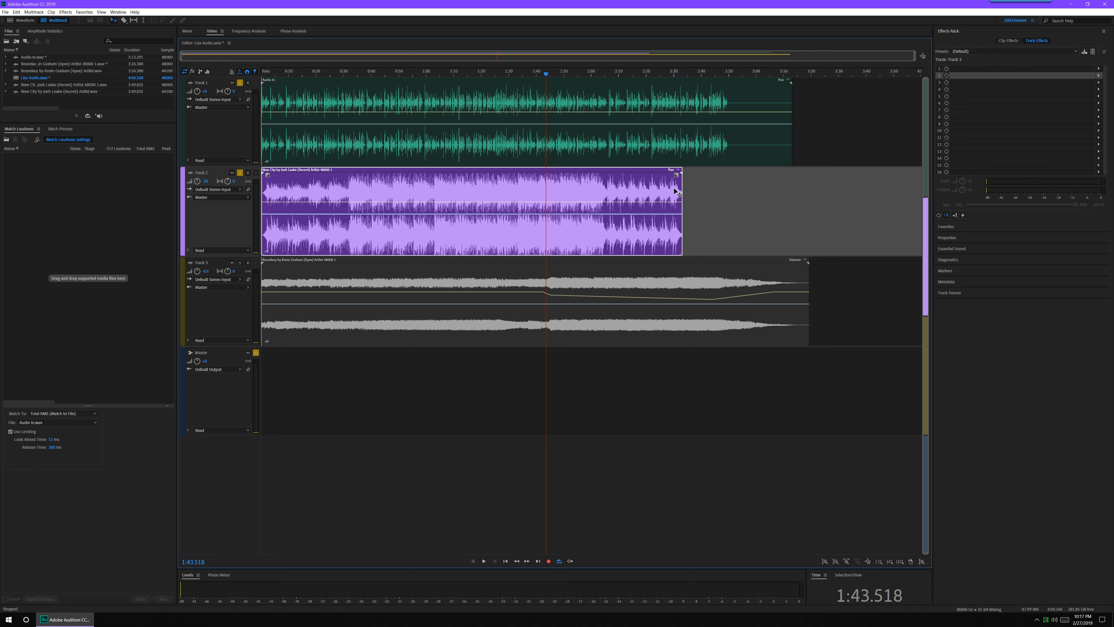
Drag the split music pieces into place and pull the final piece's end back to Track 3's end near 3:00.
drag(678, 190, 607, 200)
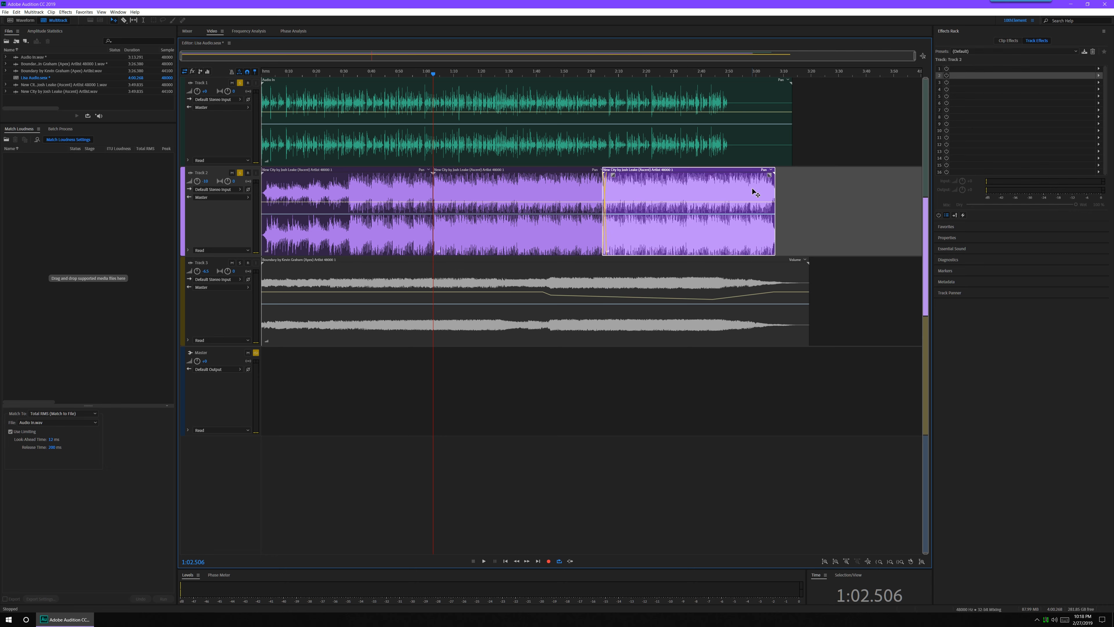
drag(771, 211, 853, 197)
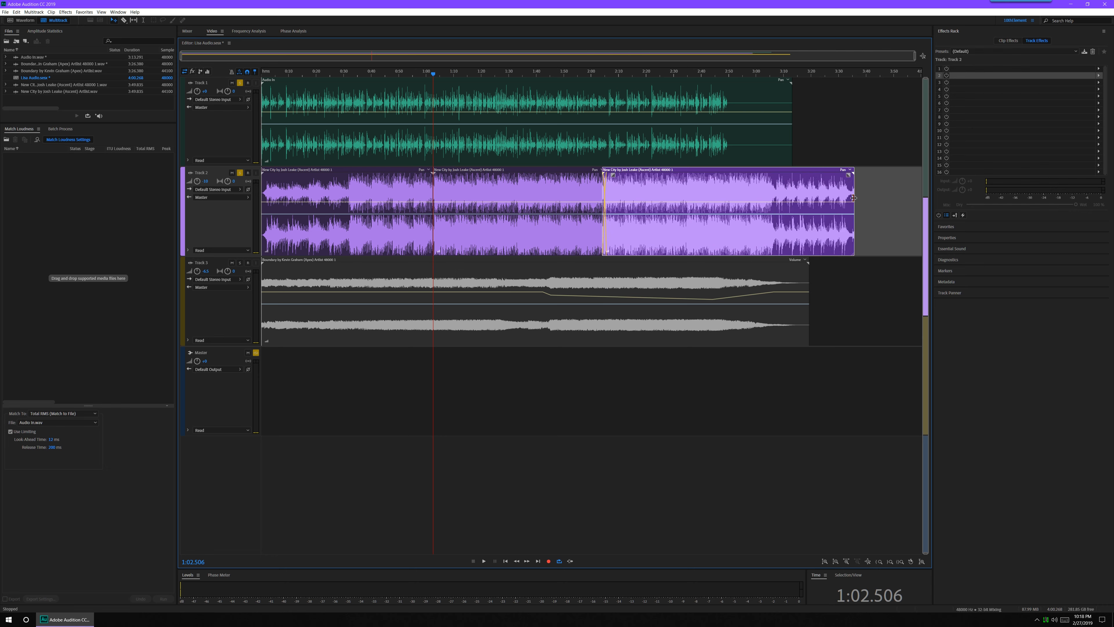
drag(851, 197, 801, 196)
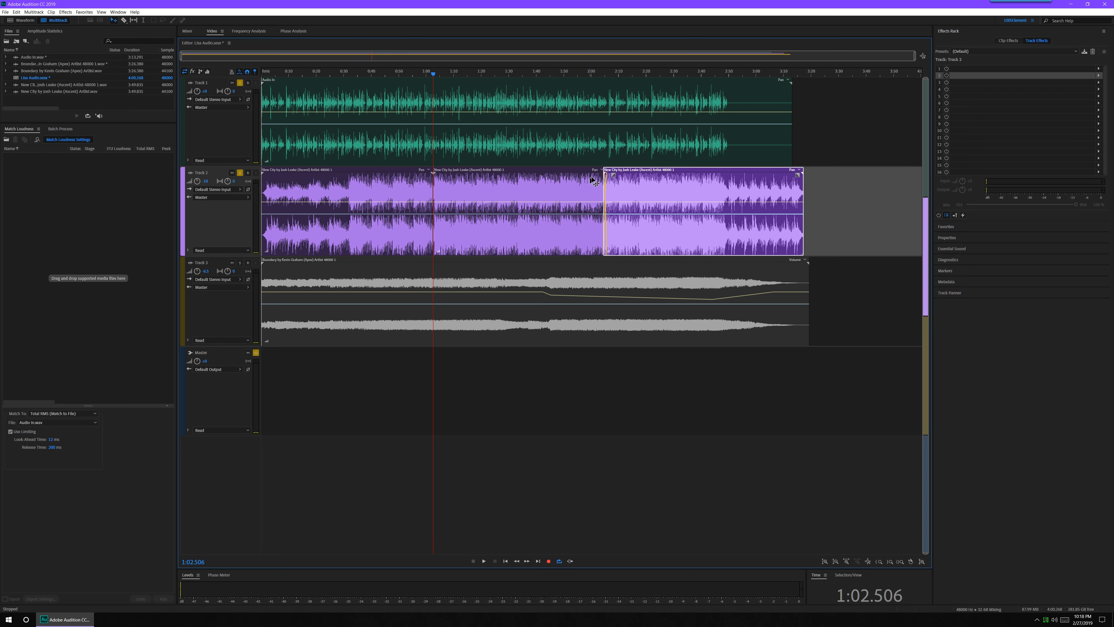
mouse_move(390, 203)
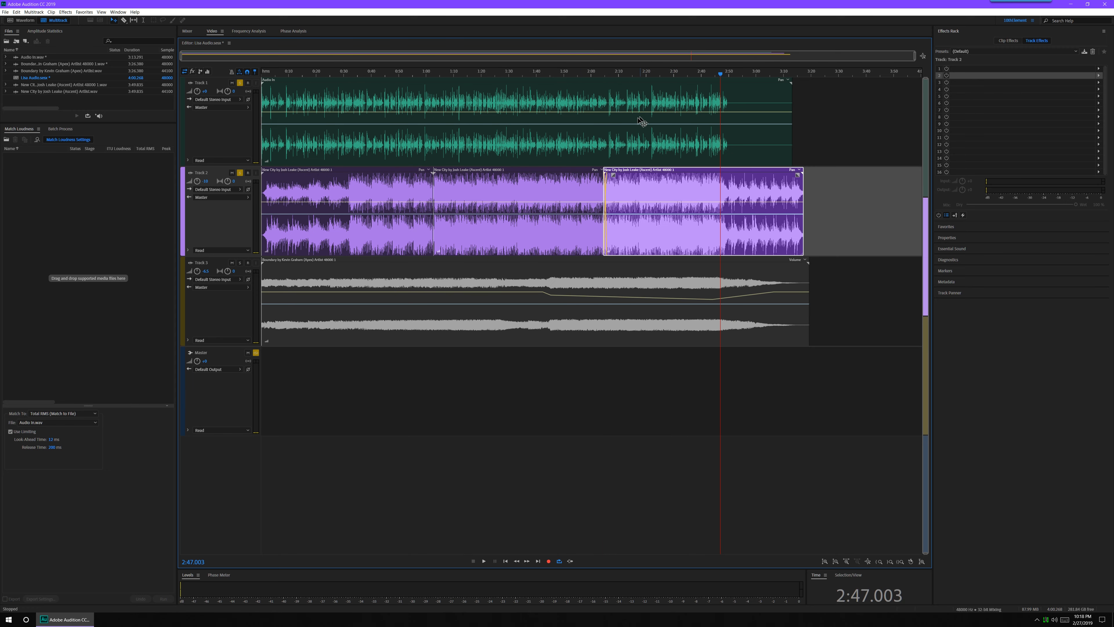
mouse_move(644, 190)
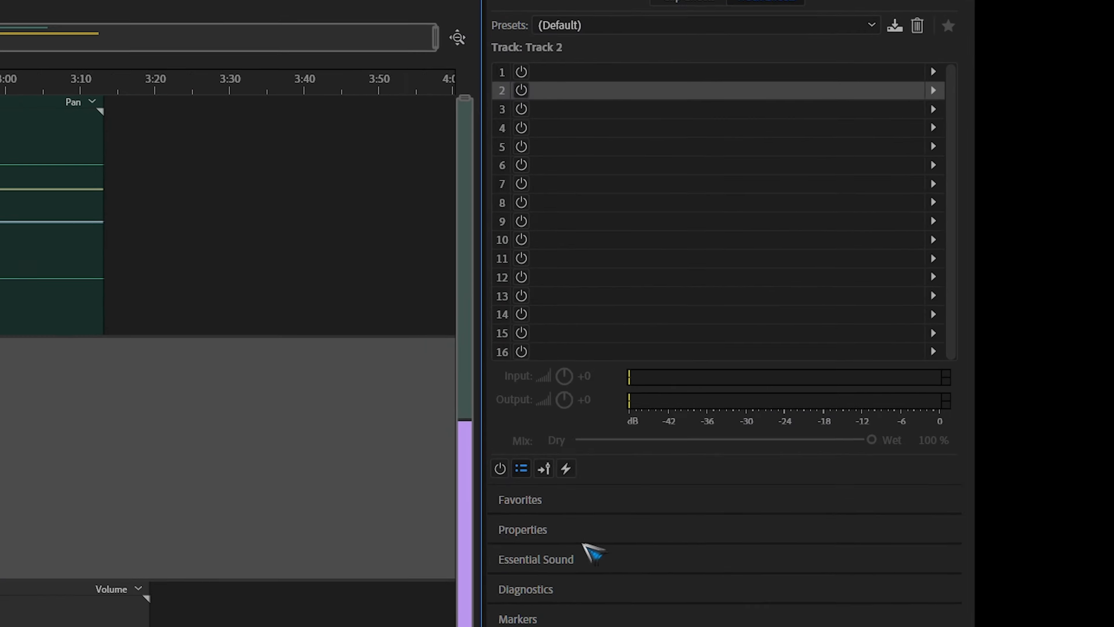
In Essential Sound, tag the clip as Music and enable Duration remix to end it near 2:45.
click(522, 529)
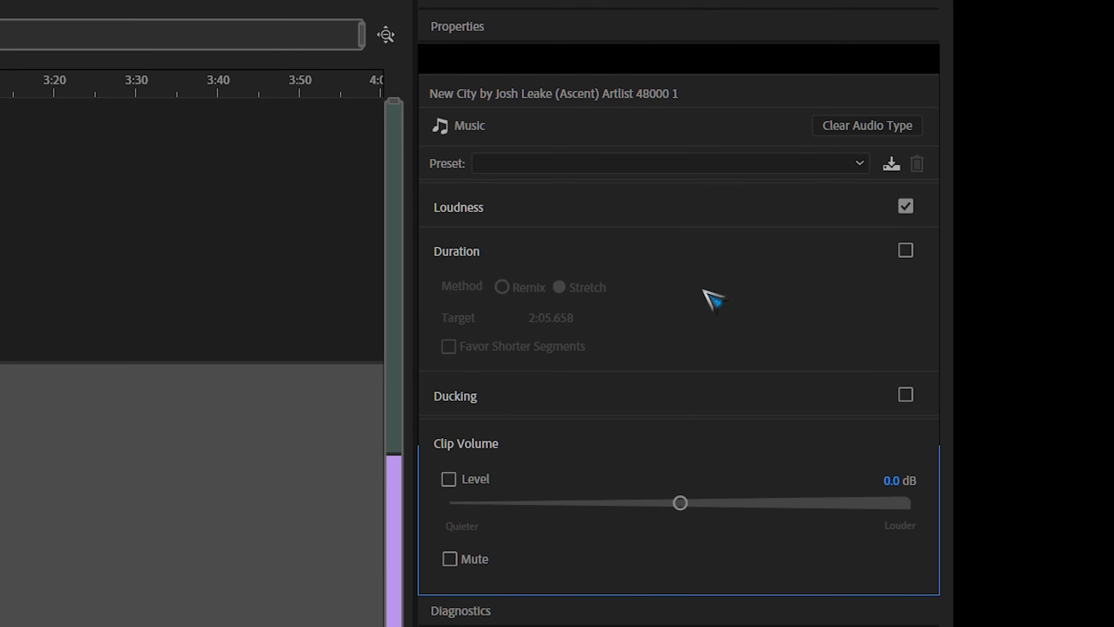
click(905, 251)
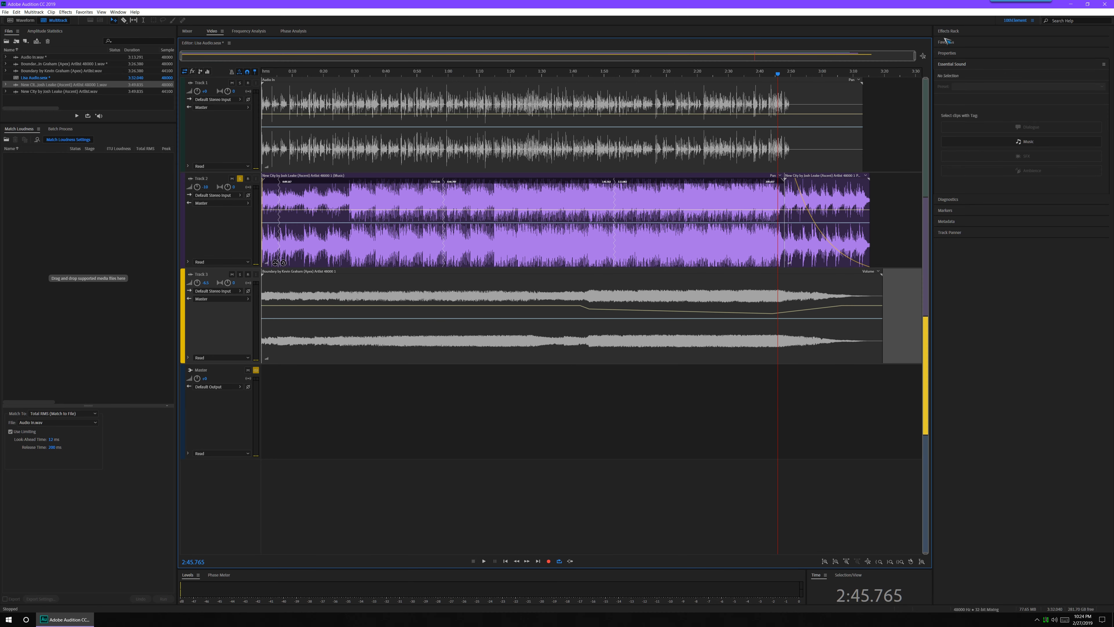
Insert FabFilter Pro-C in the Track 2 Effects Rack and adjust its release setting.
click(1037, 40)
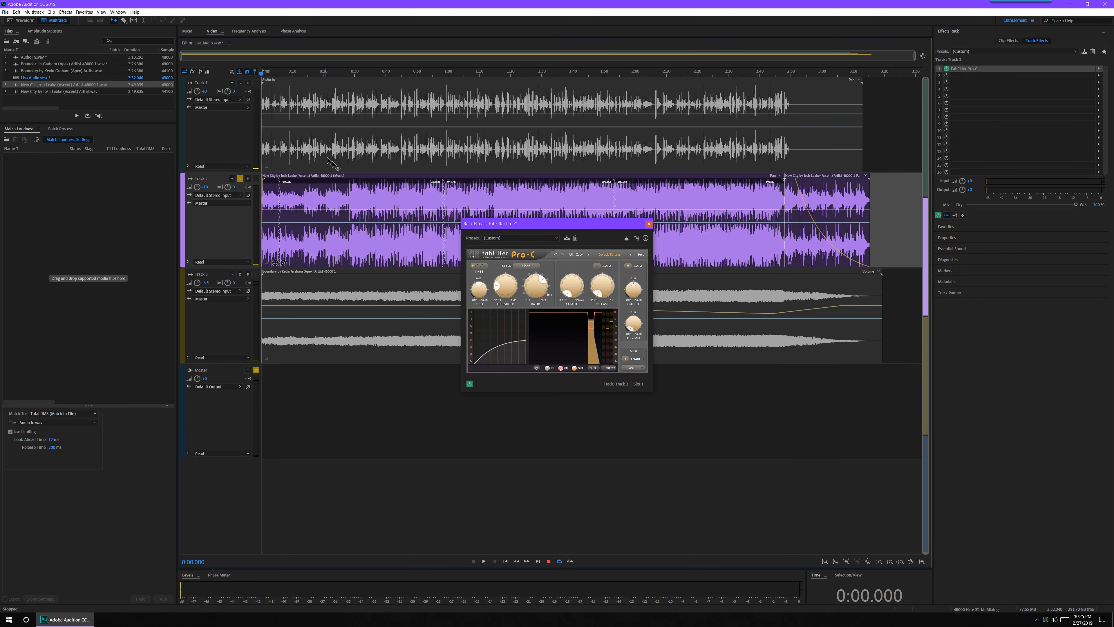
click(484, 561)
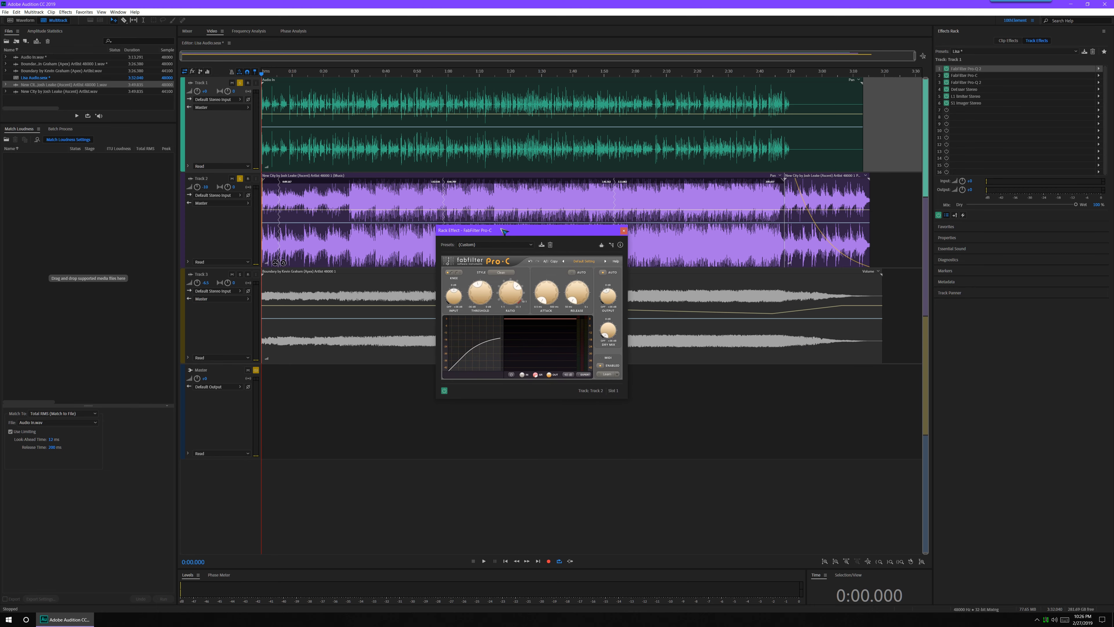
mouse_move(475, 235)
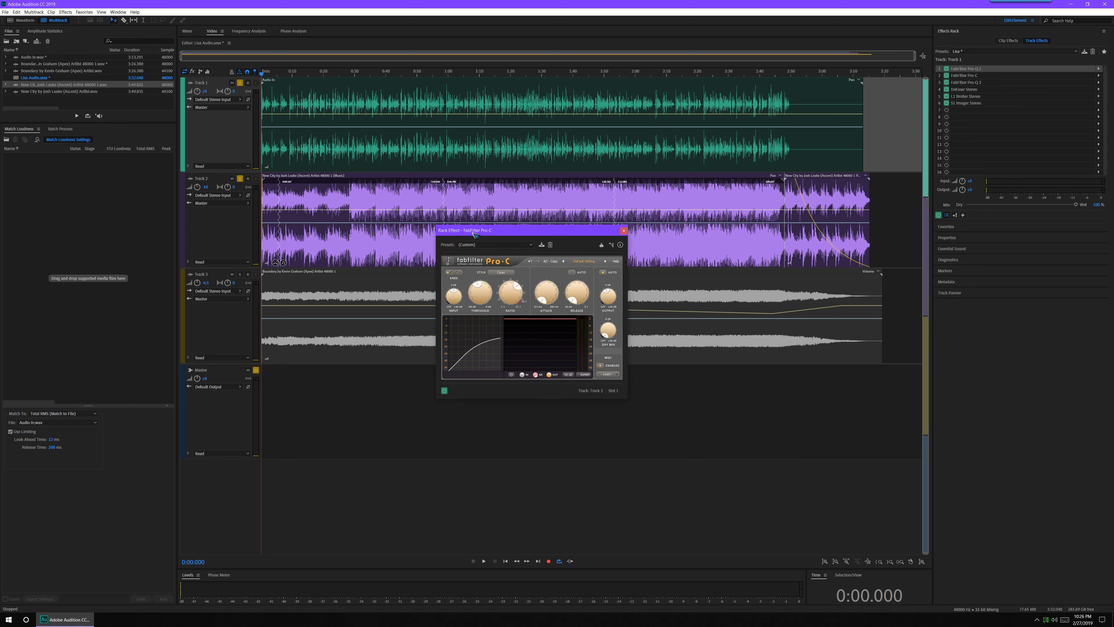
mouse_move(344, 216)
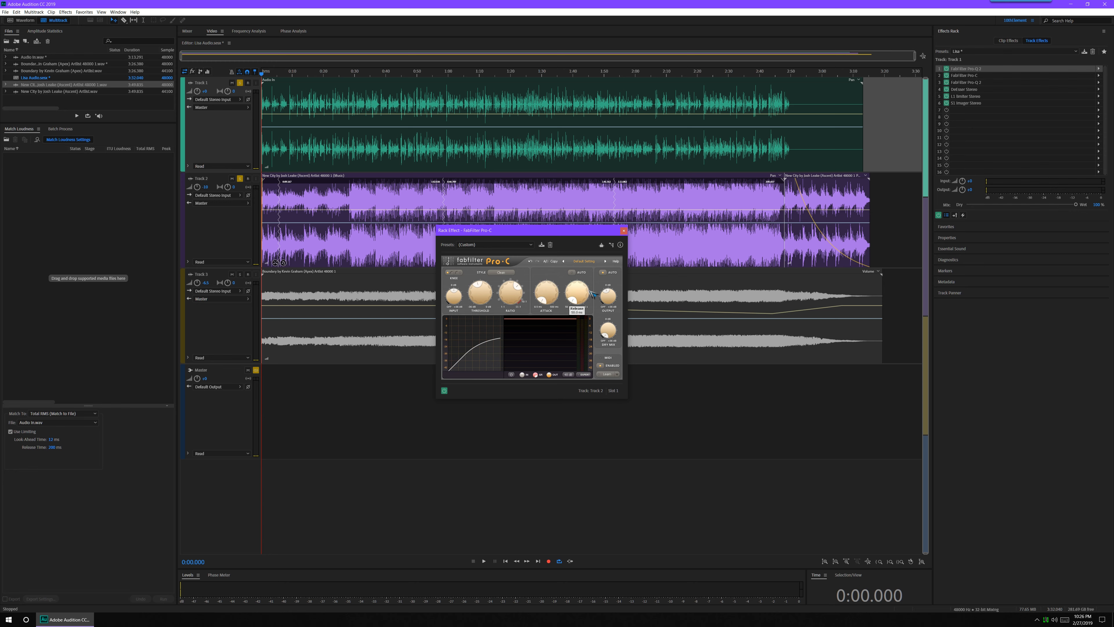
click(483, 560)
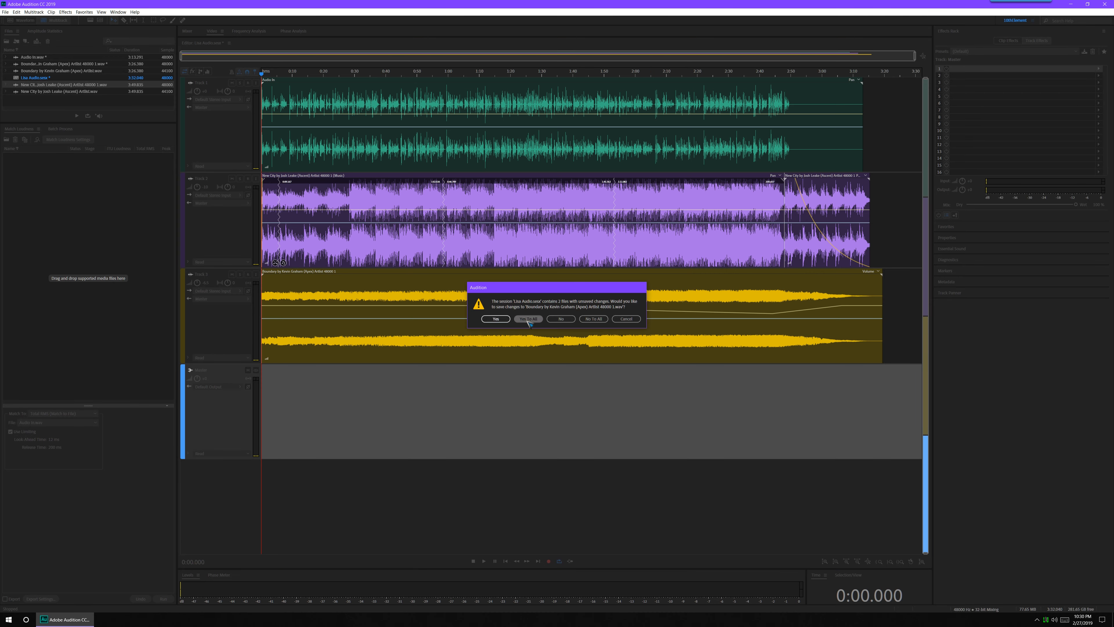
Save the session, choosing Yes to All for the modified audio files.
click(528, 319)
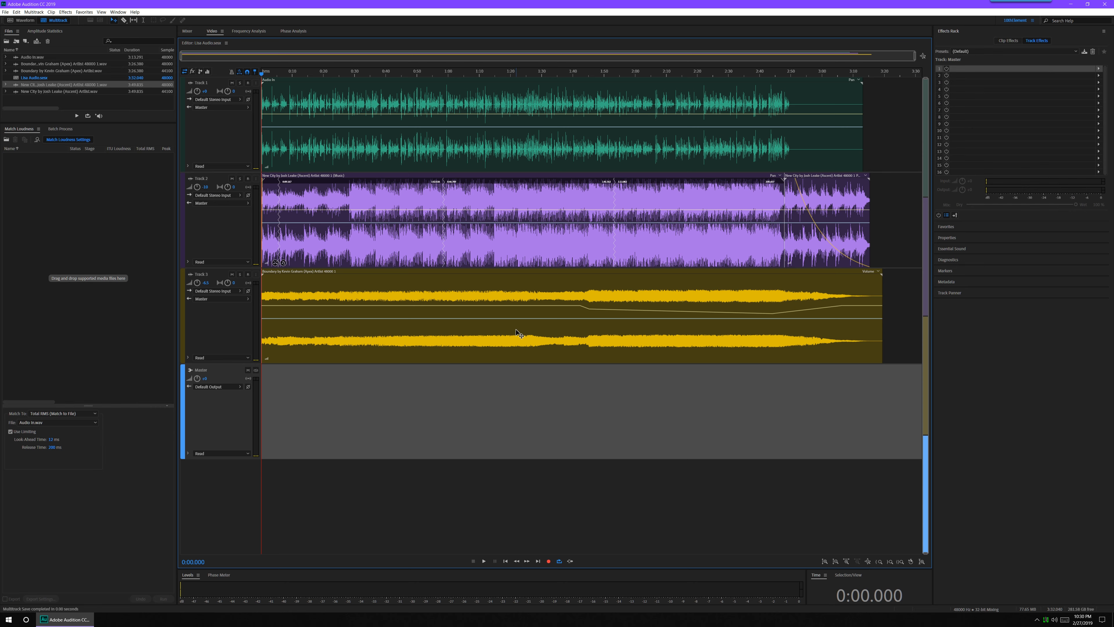